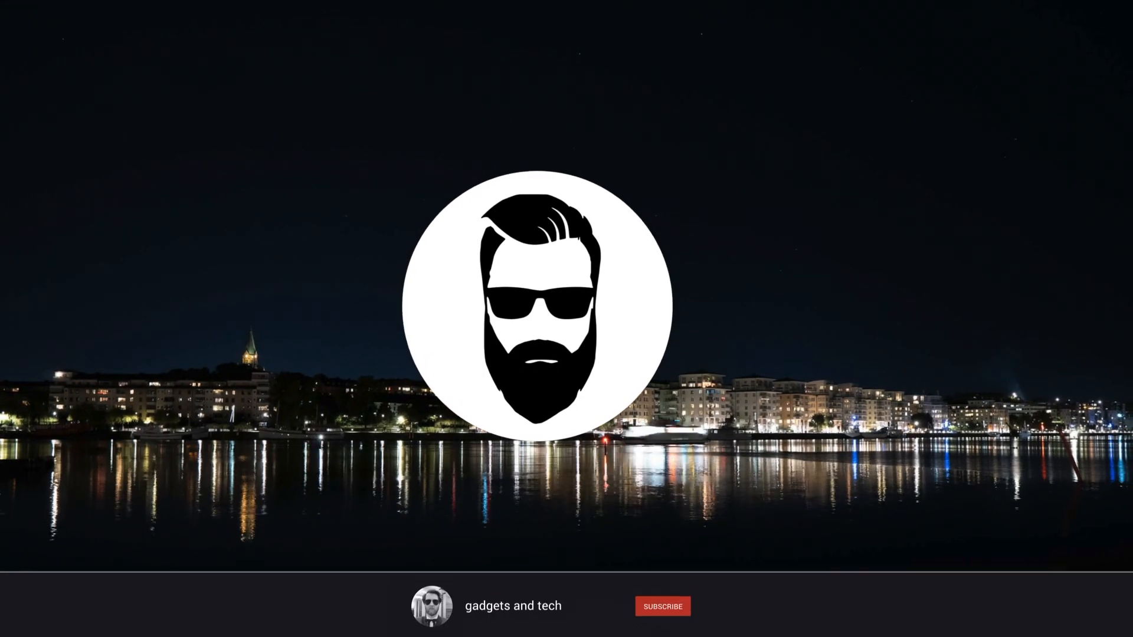
# - Import the Samsung T5 jpg folder into a new 'time lapse tutorial' event, leaving files in place
pyautogui.click(661, 606)
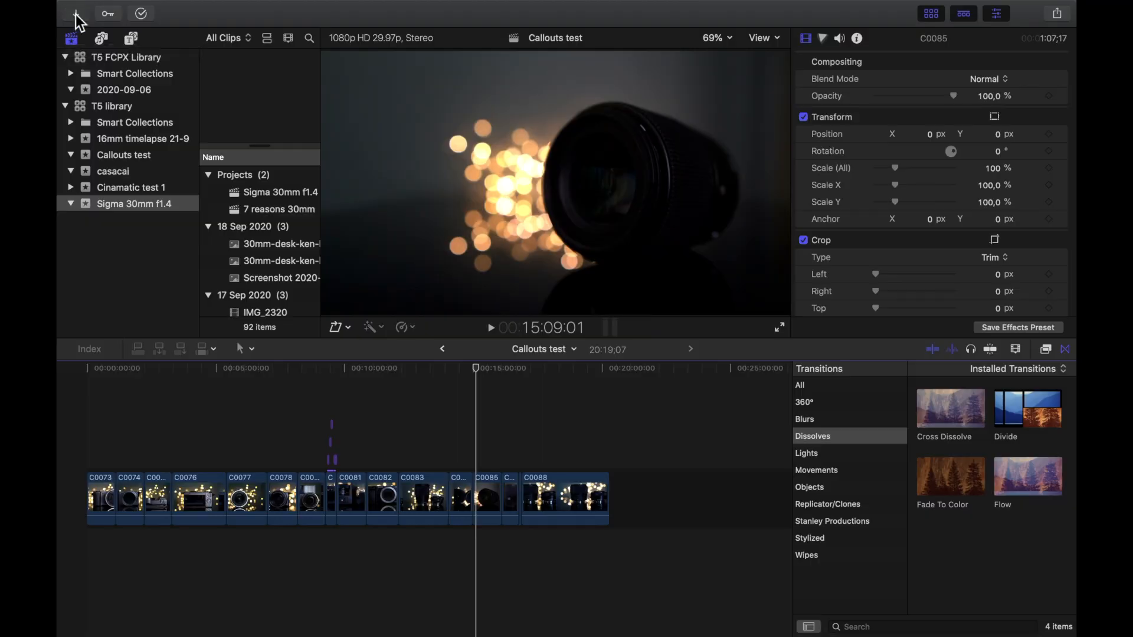
pyautogui.click(100, 38)
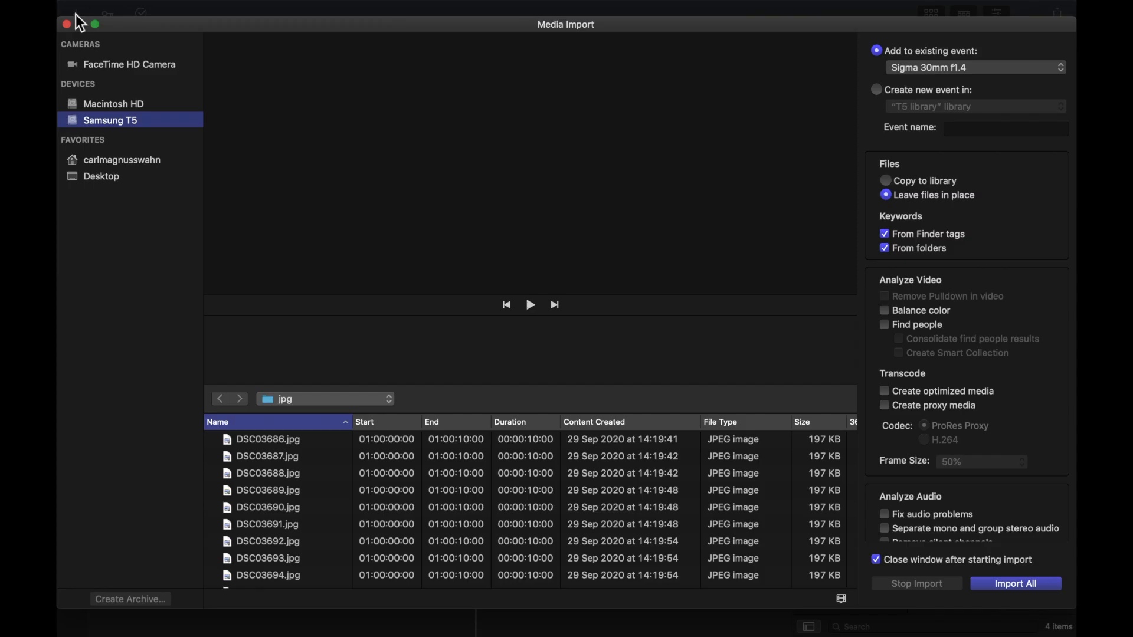
pyautogui.moveTo(820, 100)
pyautogui.write('time')
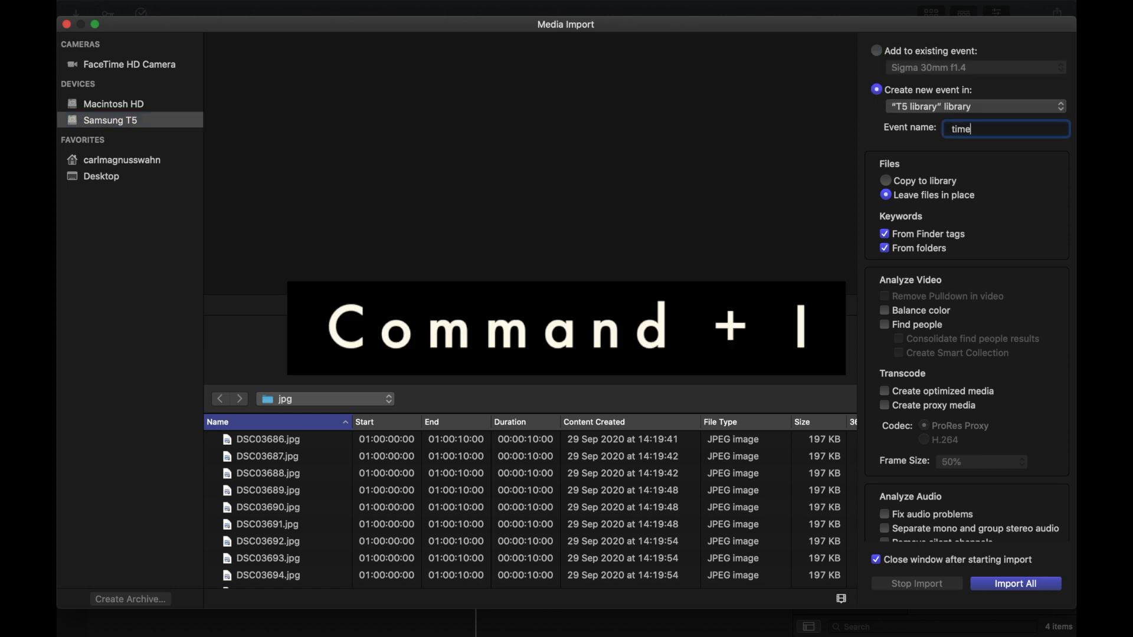
pyautogui.click(1014, 583)
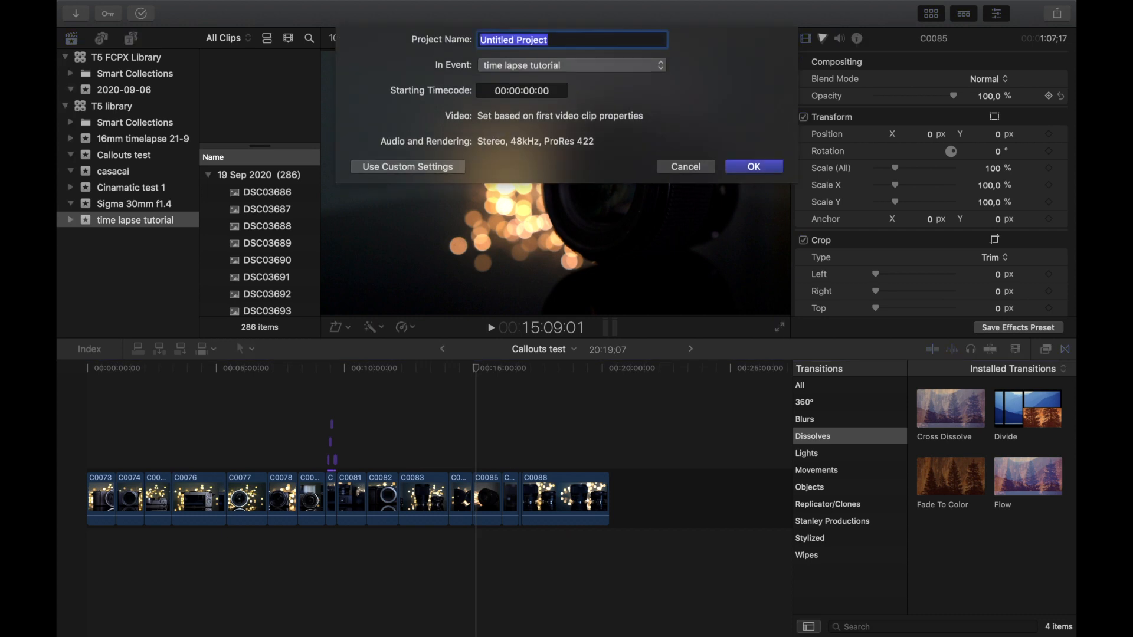
# - Create the empty project 'time lapse' in the time lapse tutorial event
pyautogui.write('time')
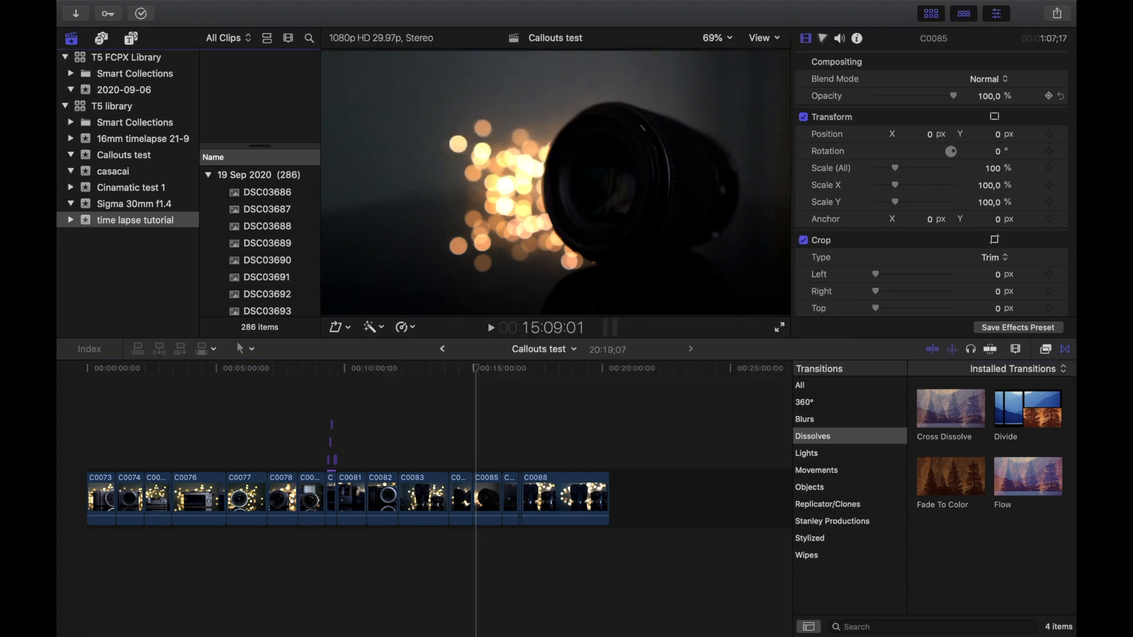
pyautogui.press('cmd+a')
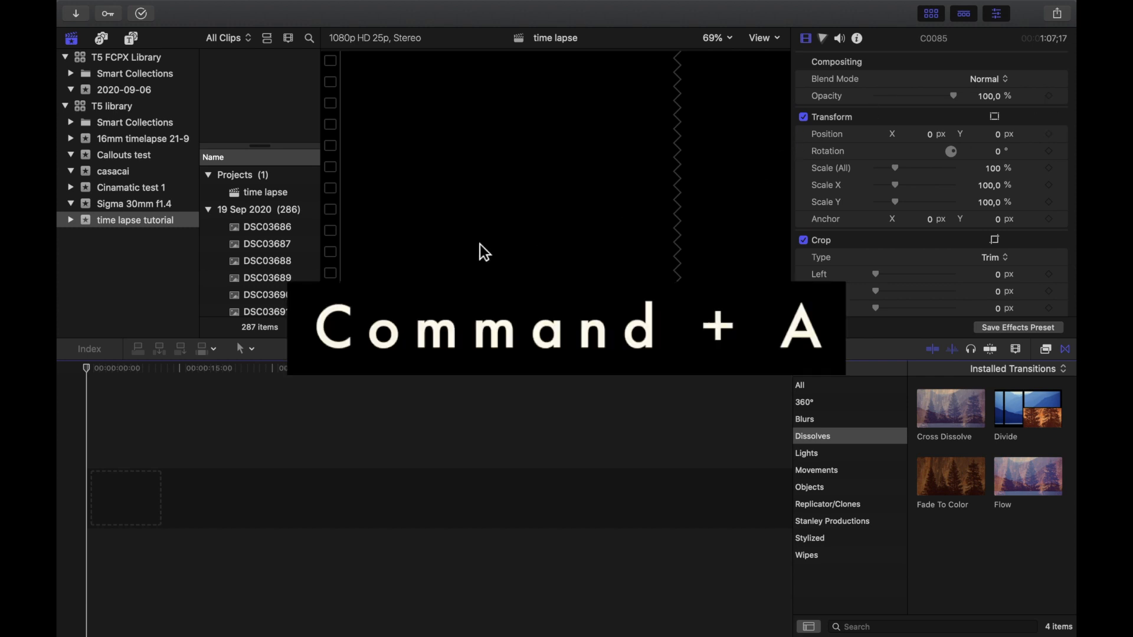
# - Append all 286 photos to the timeline, accept 1080p HD 23.98p settings, and select them
pyautogui.click(266, 226)
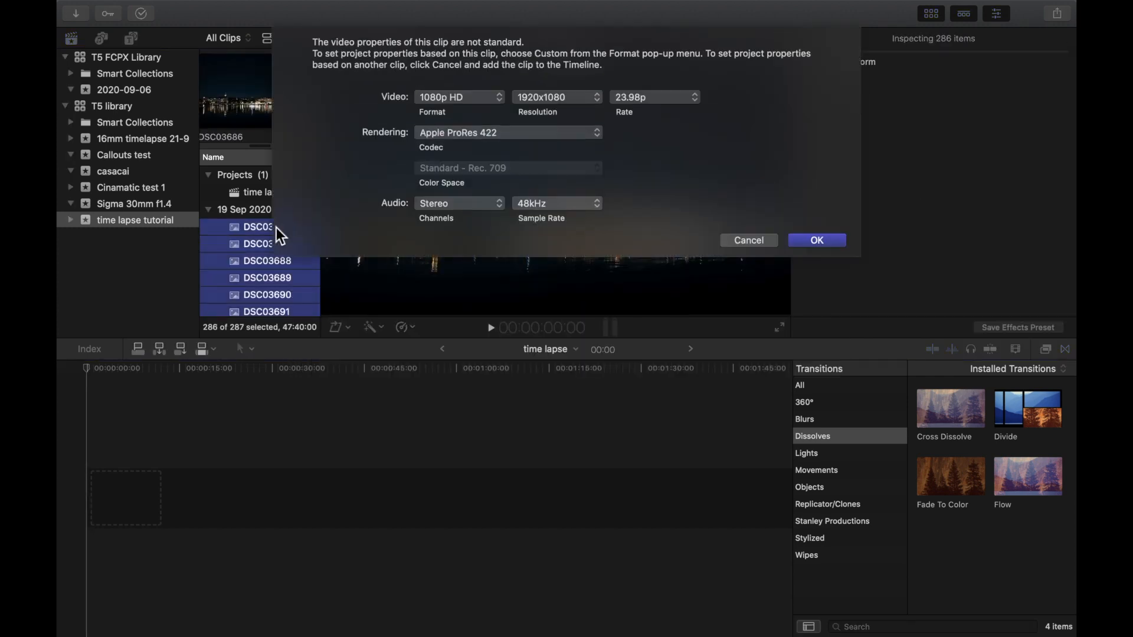
pyautogui.click(815, 240)
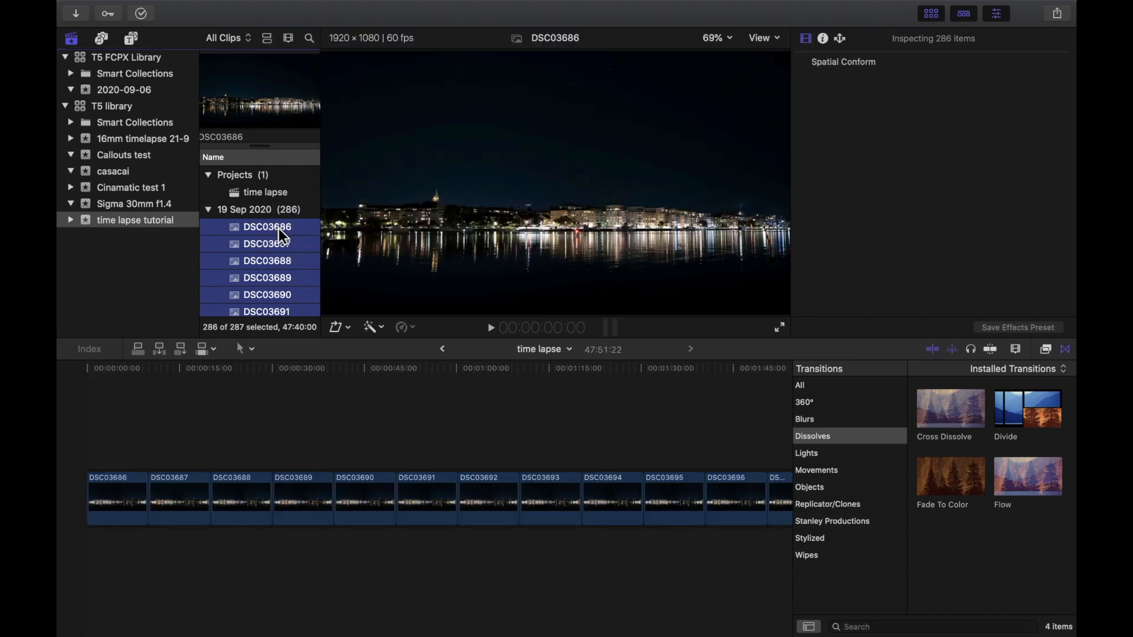
pyautogui.press('cmd+a')
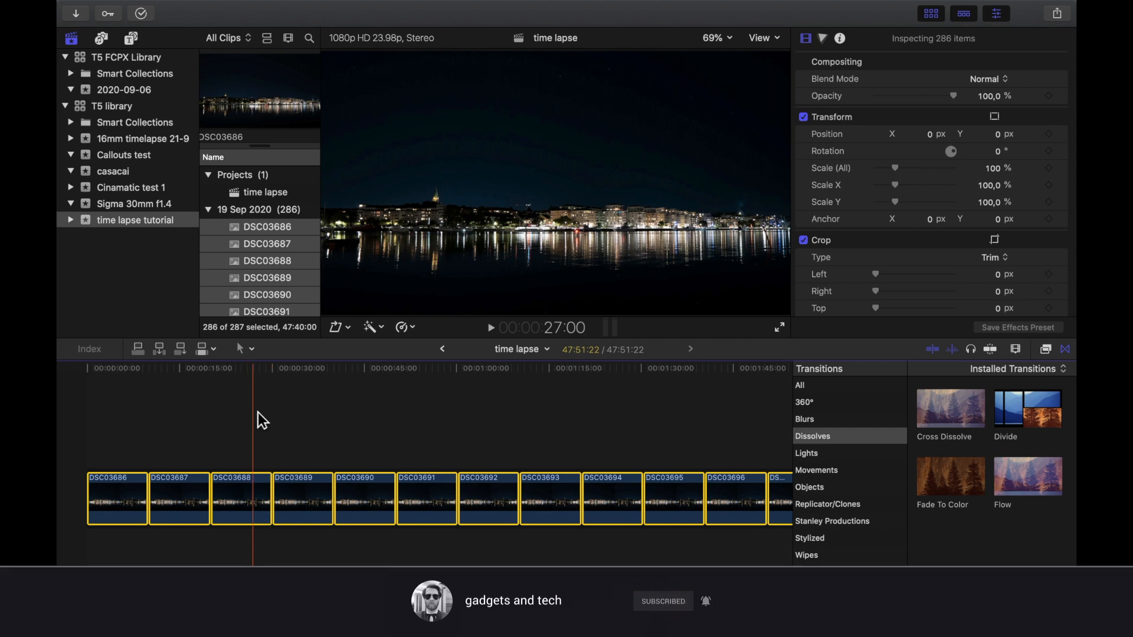
# - Give every photo a 1-frame duration and combine them into the 'time lapse Clip' compound clip
pyautogui.press('ctrl+d')
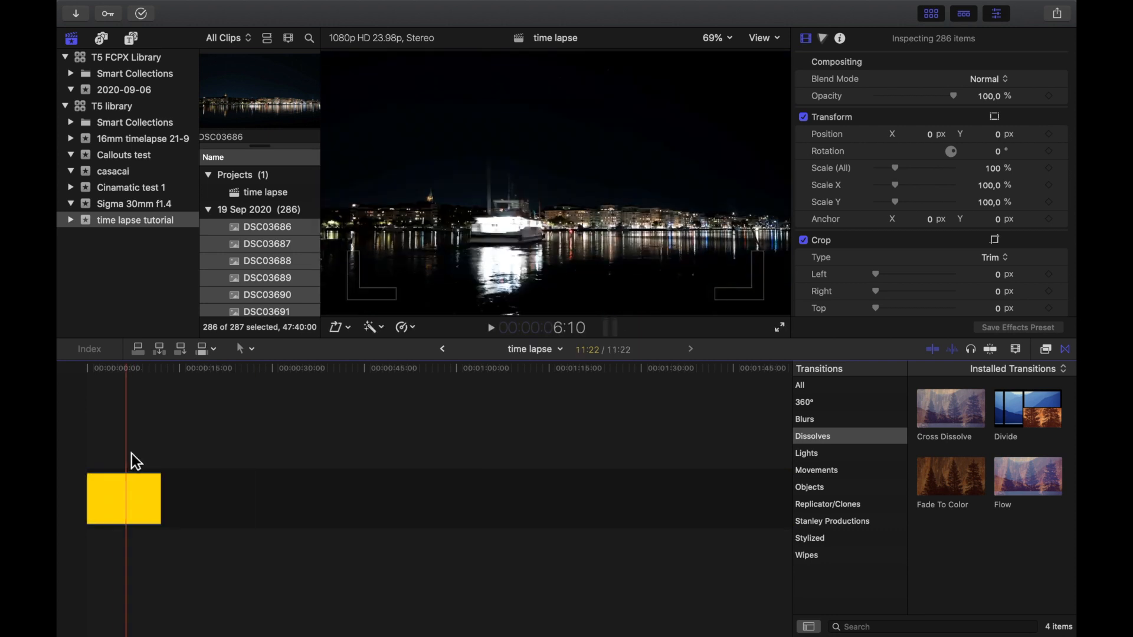
pyautogui.press('option+g')
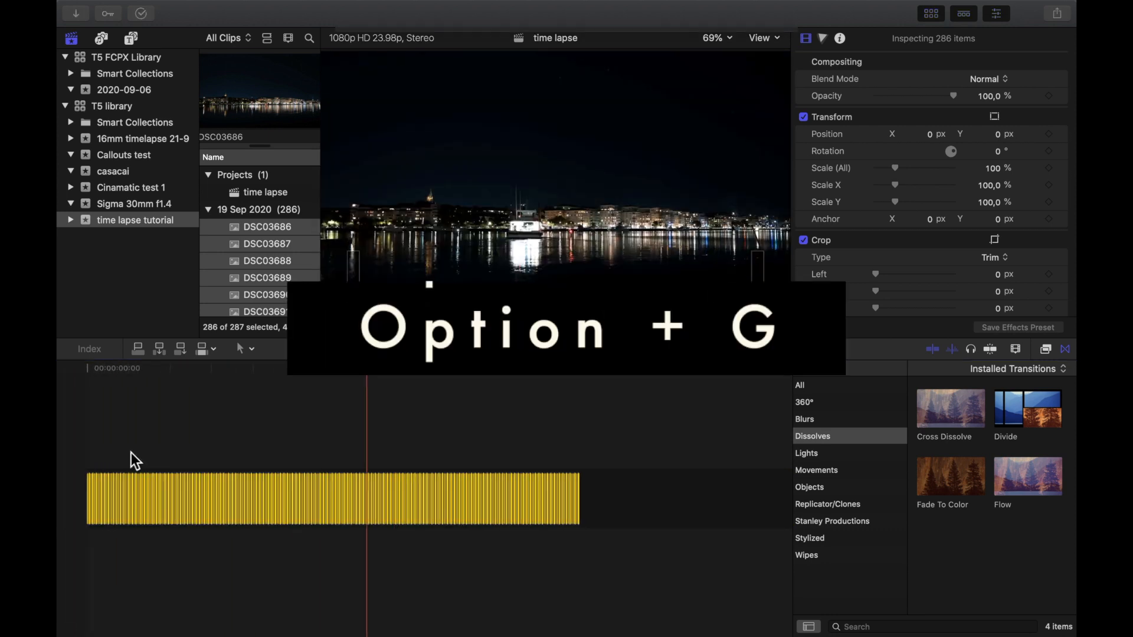
pyautogui.press('option+g')
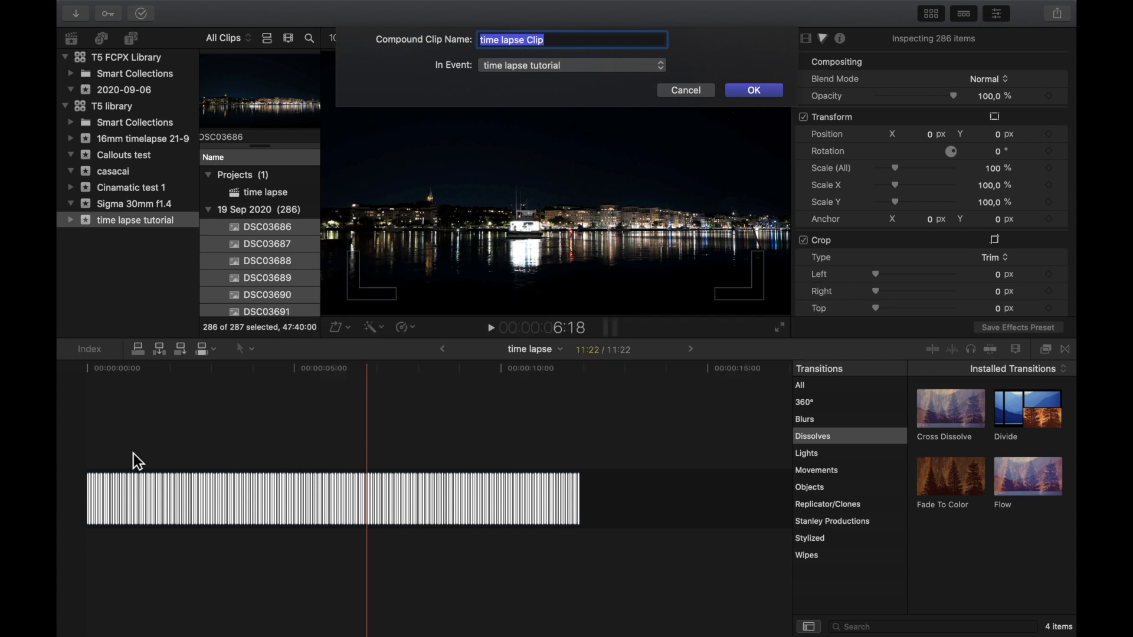
pyautogui.click(753, 90)
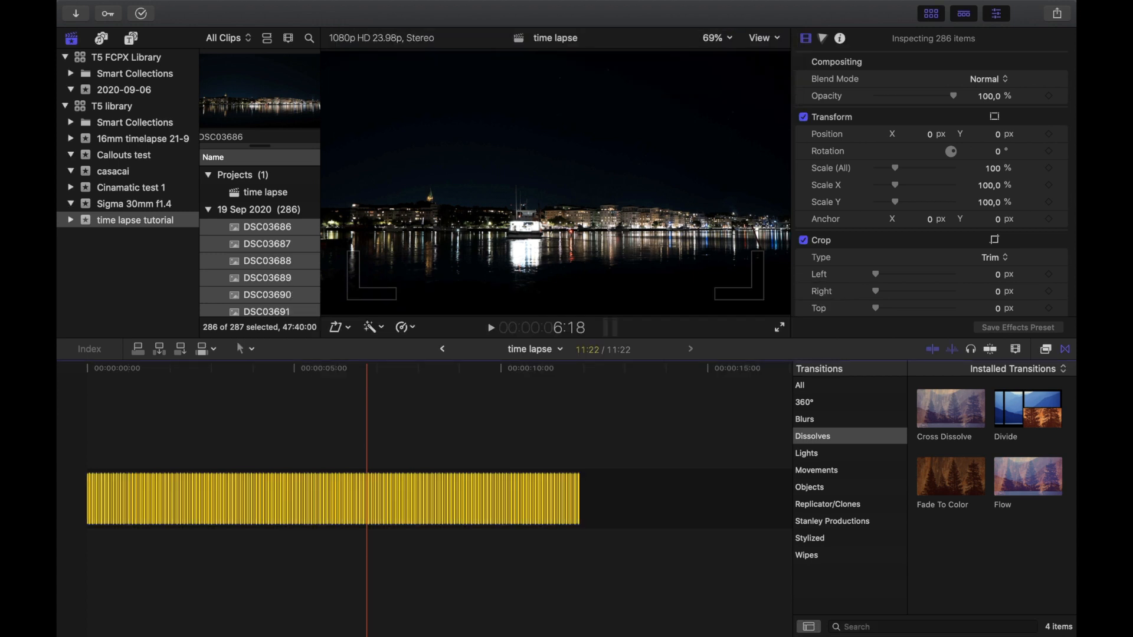